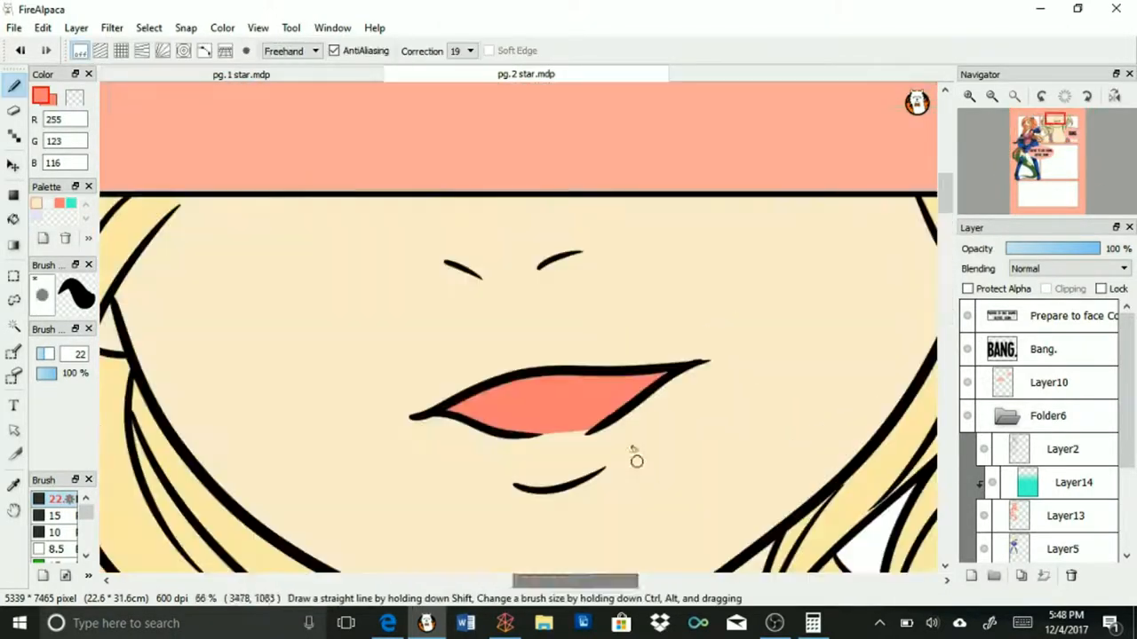
# - Ink the glasses-wearing girl's head in bold black lines over her pink sketch
pyautogui.click(388, 623)
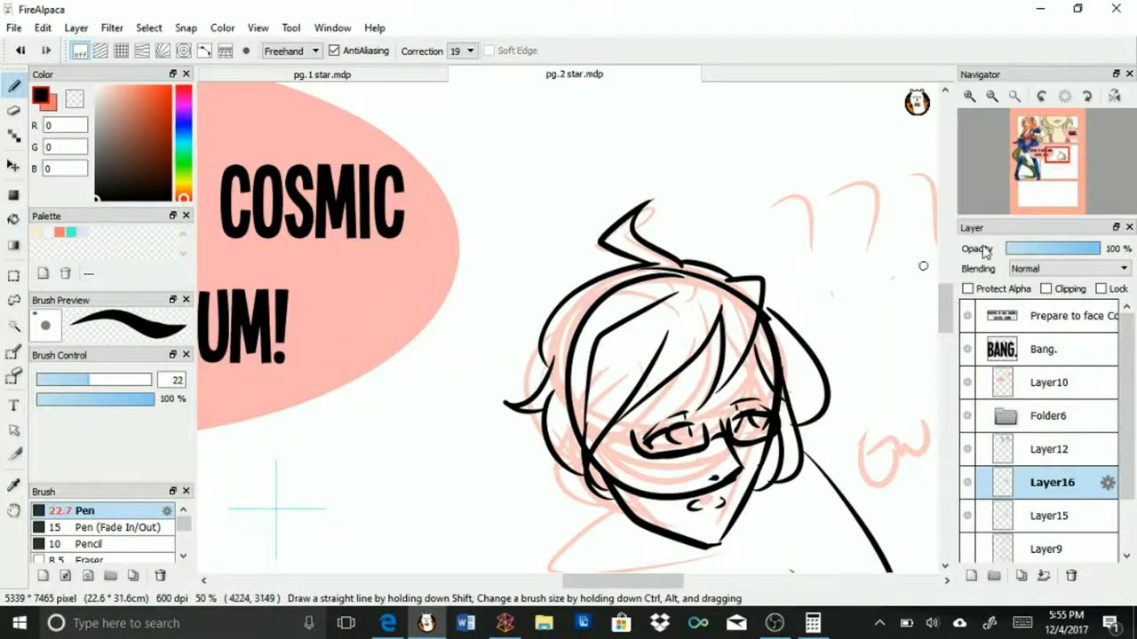
# - Trace the dinosaur's pink sketch in black on Layer12, beside the Cosmic Justice bubble
pyautogui.scroll(-3)
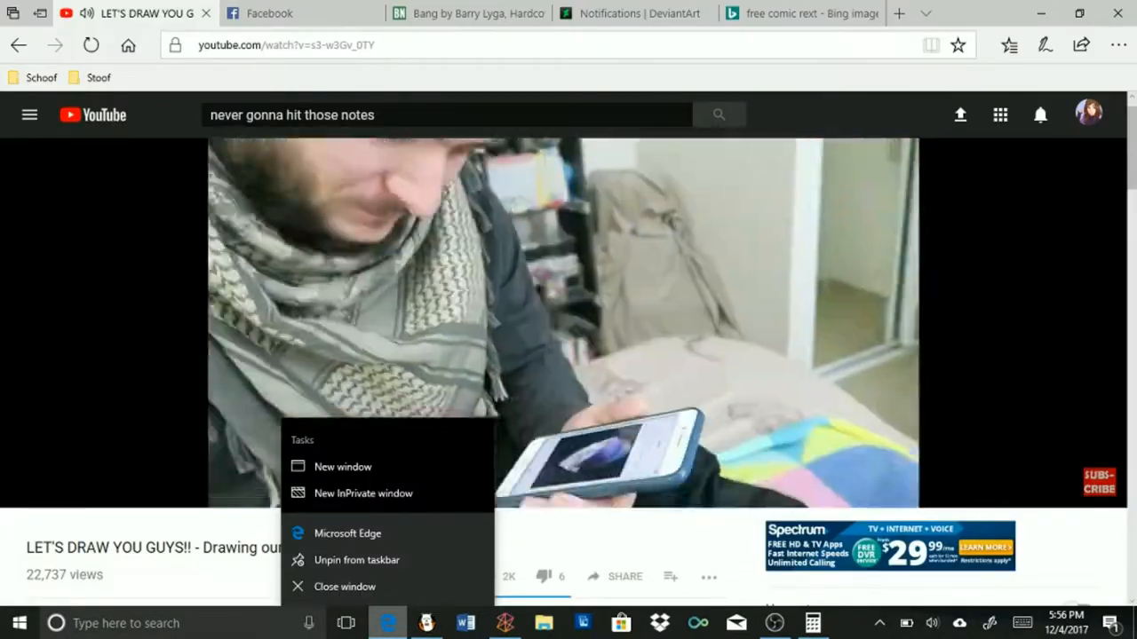
pyautogui.click(426, 623)
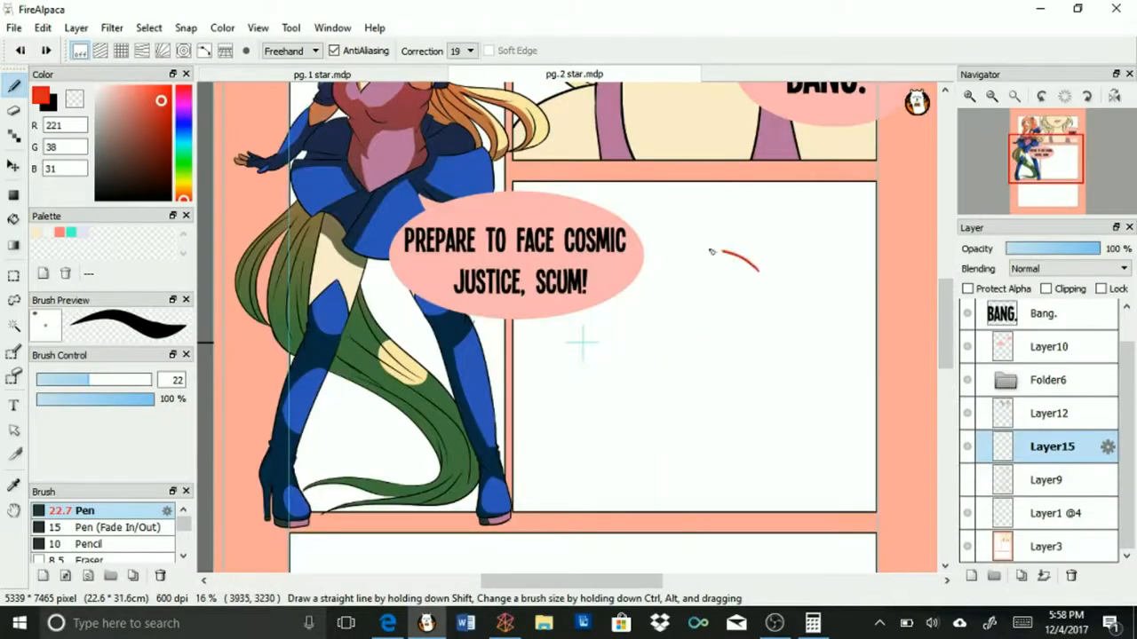
pyautogui.click(388, 623)
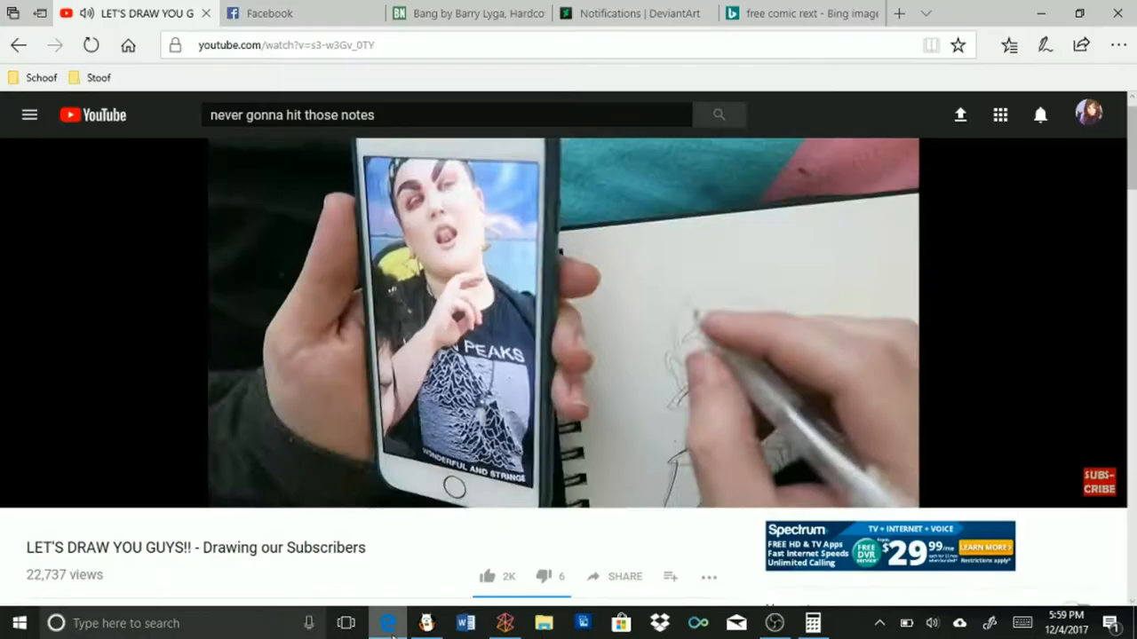
pyautogui.click(388, 623)
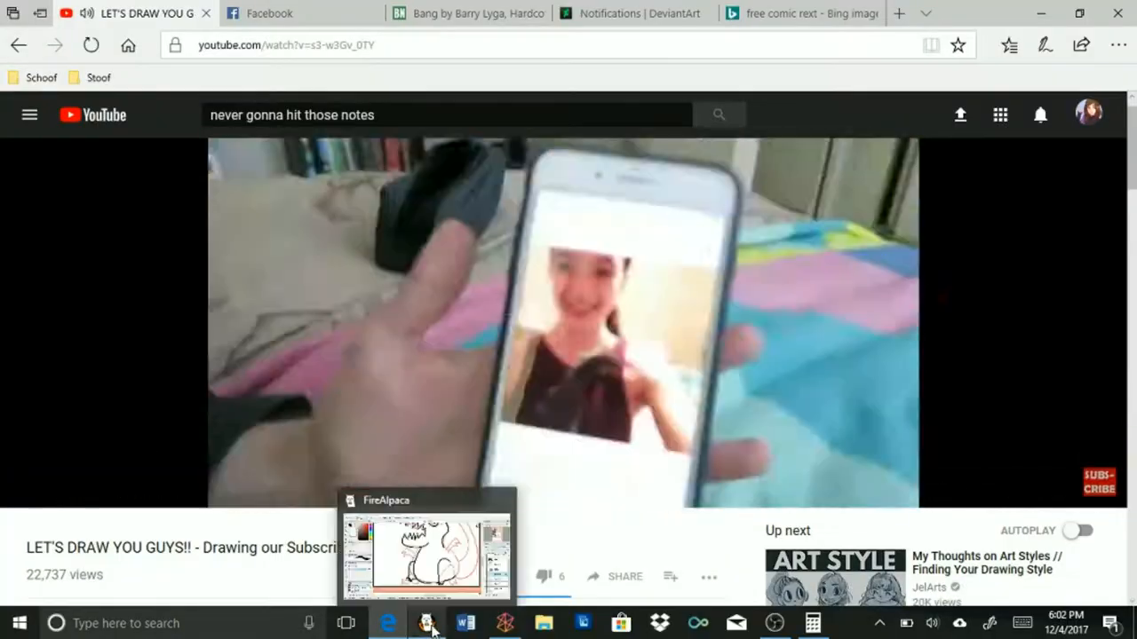
pyautogui.click(427, 622)
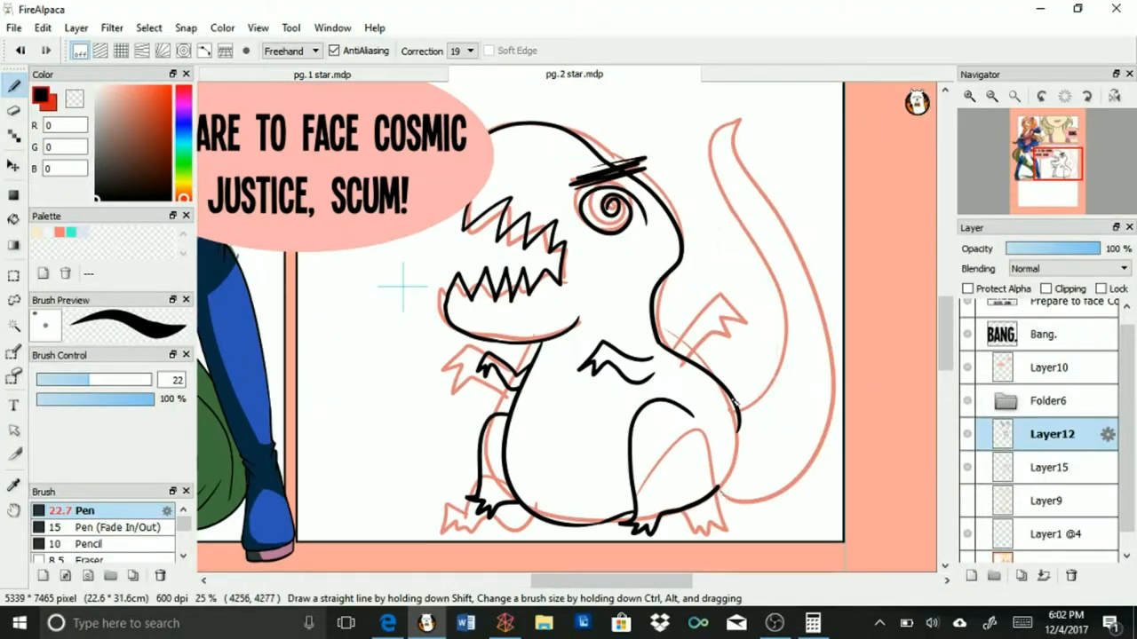
pyautogui.click(387, 622)
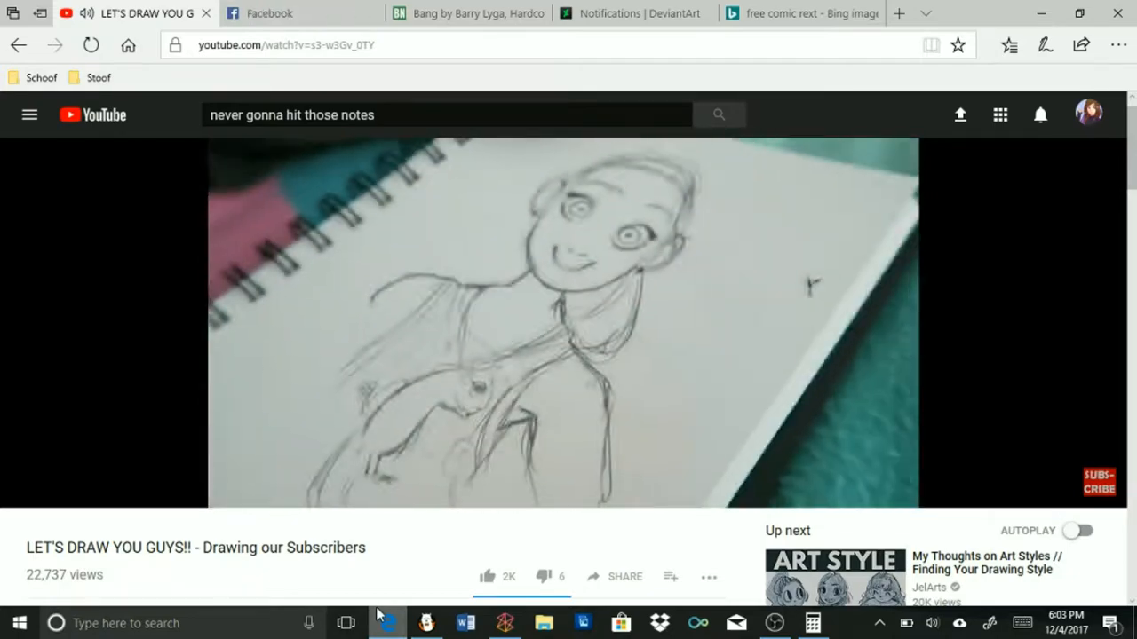
pyautogui.click(425, 623)
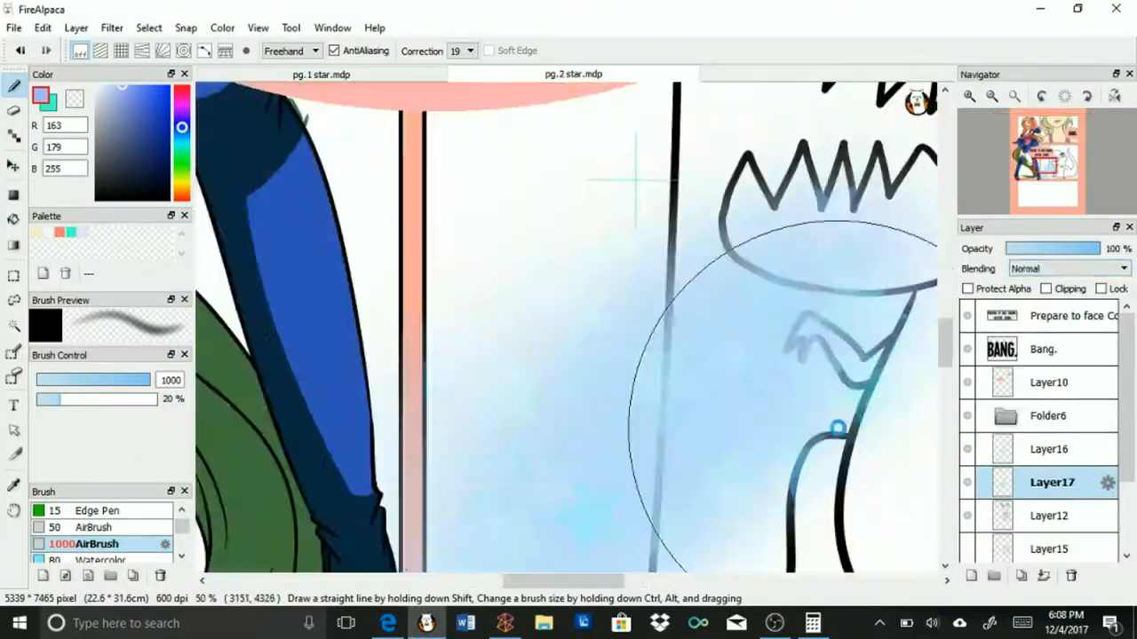
# - Spray light blue over the dinosaur panel with the 1000 AirBrush at 20% on Layer17
pyautogui.click(388, 623)
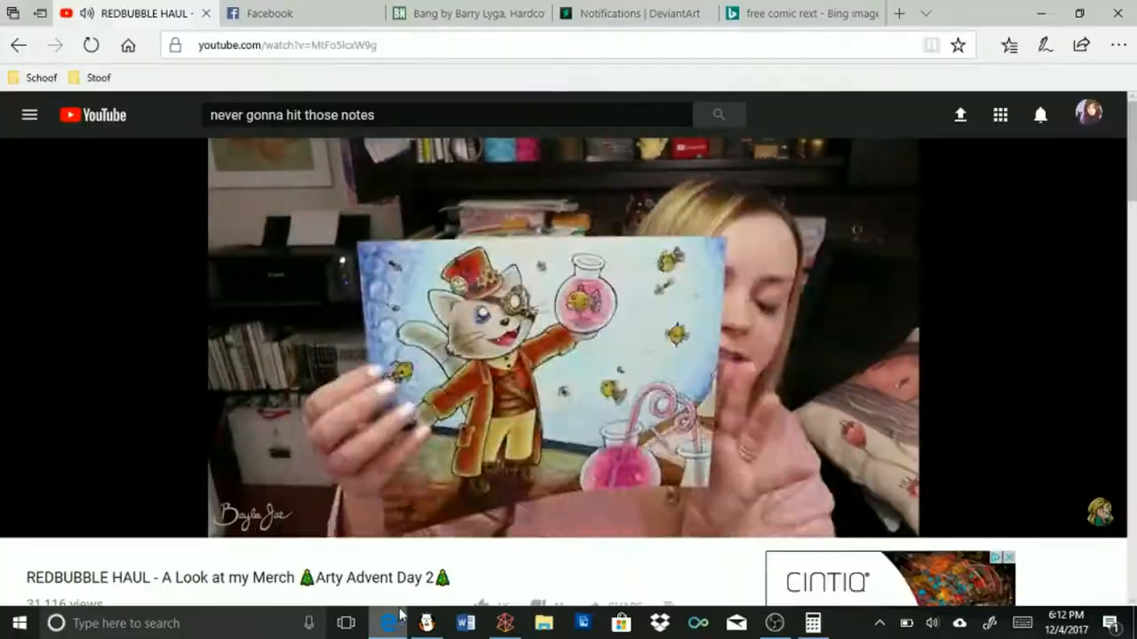
pyautogui.click(425, 622)
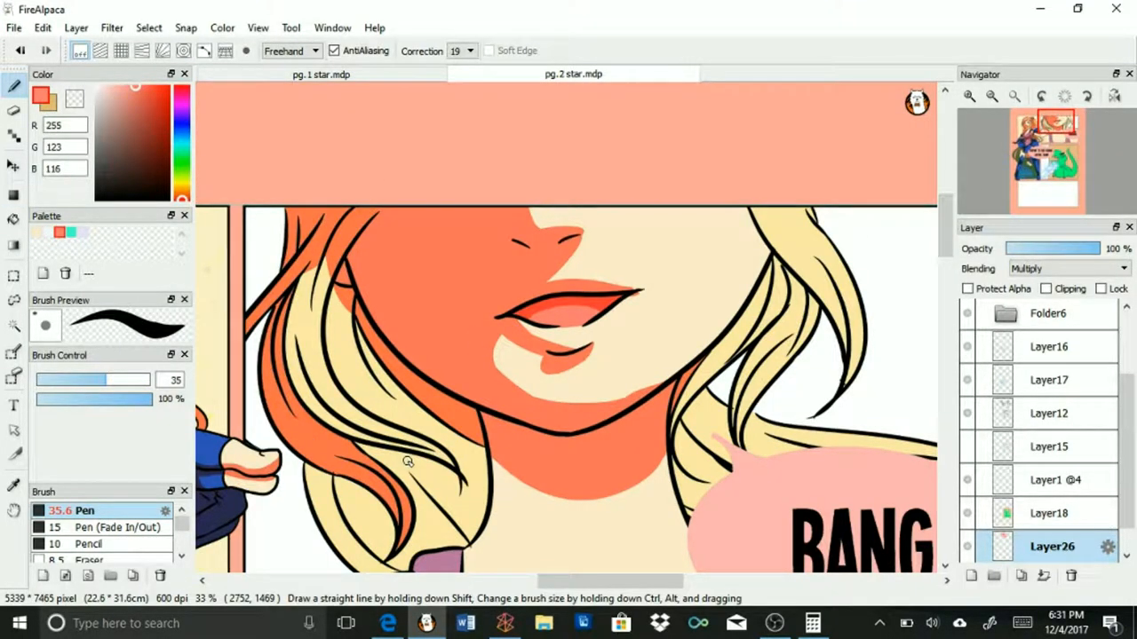
# - Paint orange-red shadows on the heroine's face, neck and hair on a Multiply layer
pyautogui.click(388, 623)
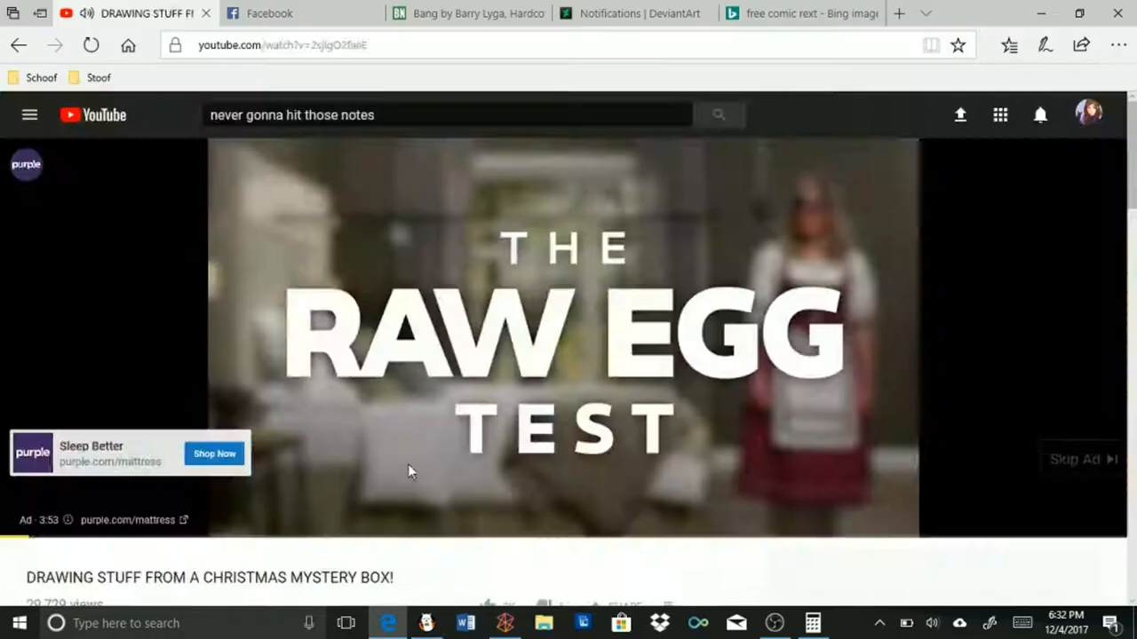
pyautogui.click(427, 622)
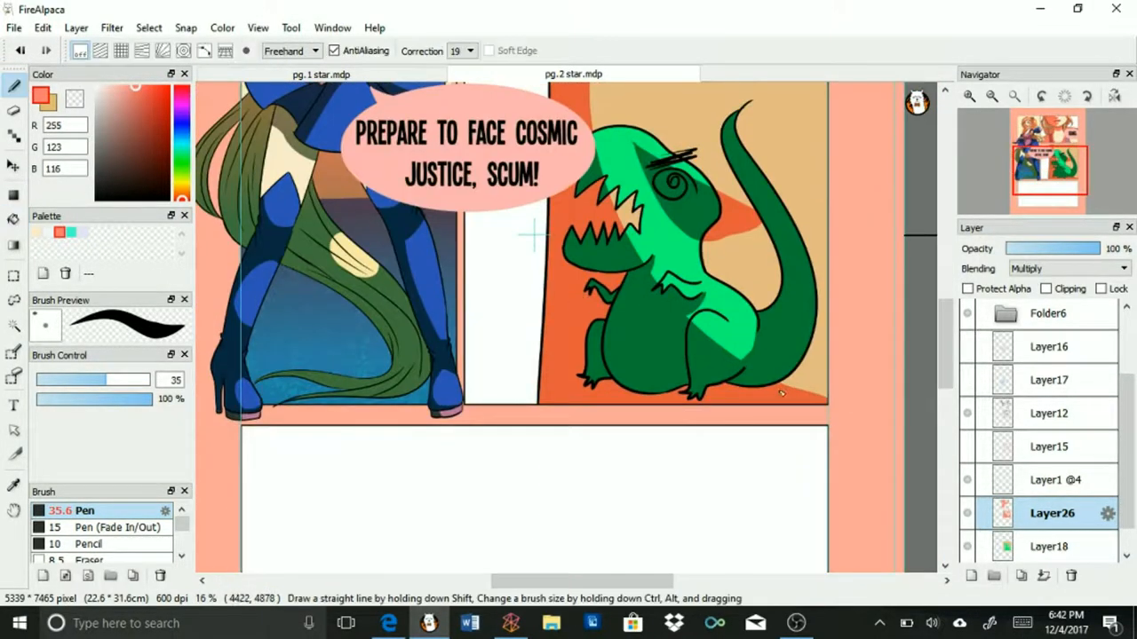
# - Fill the dinosaur green, shade it darker, and paint white stars with blue glow
pyautogui.click(389, 623)
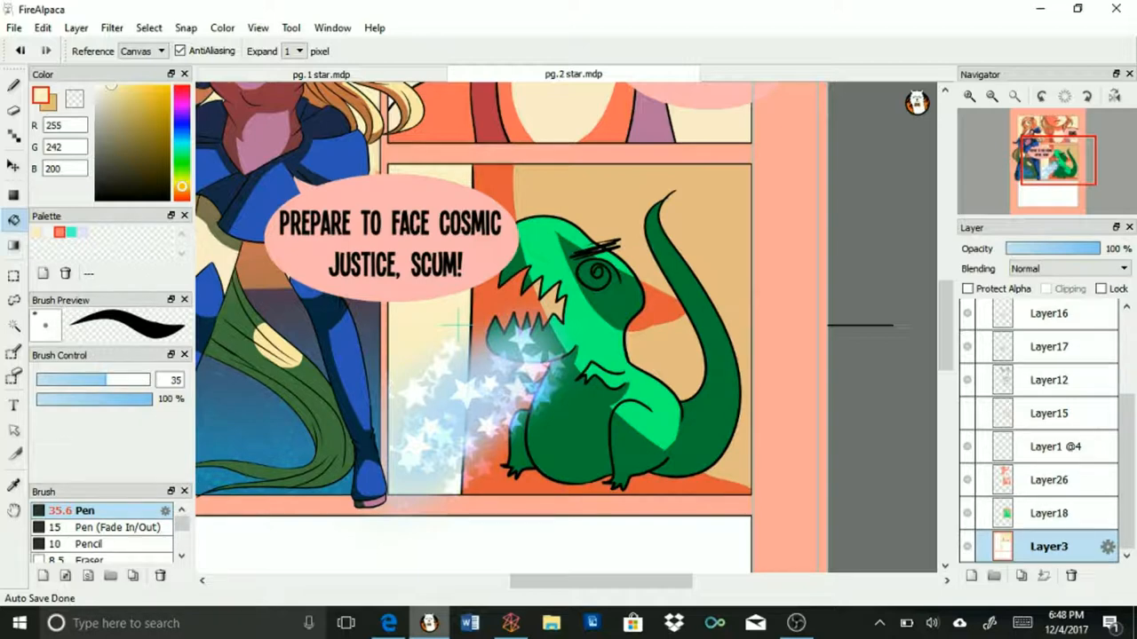
pyautogui.click(388, 623)
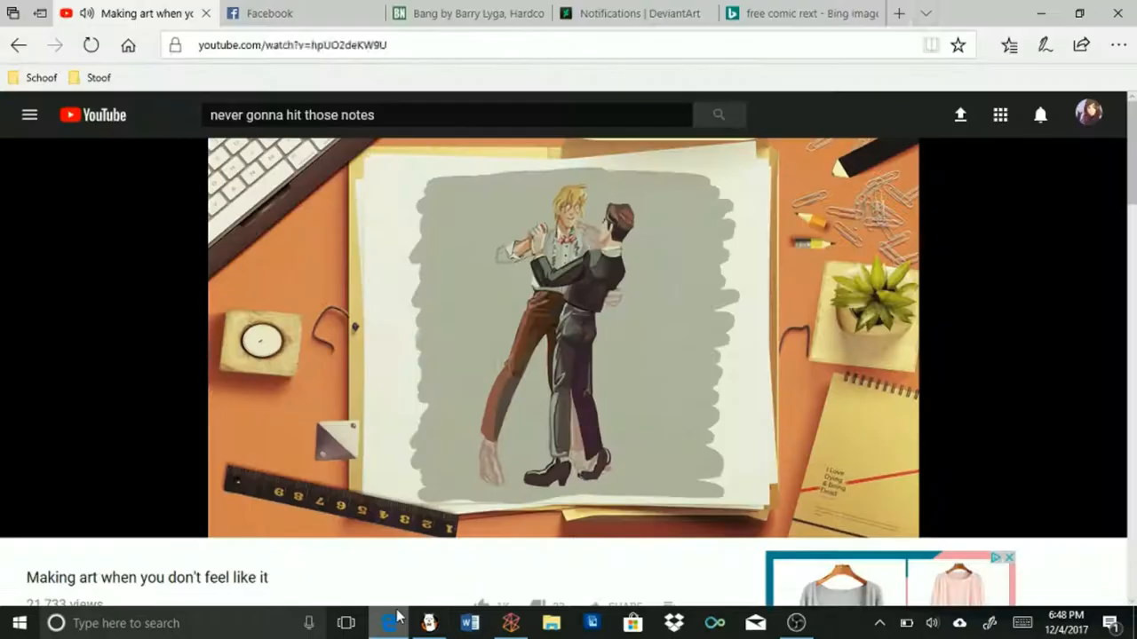
# - Study the 'duck and cover pose' reference photo in Edge, then return to FireAlpaca
pyautogui.click(851, 13)
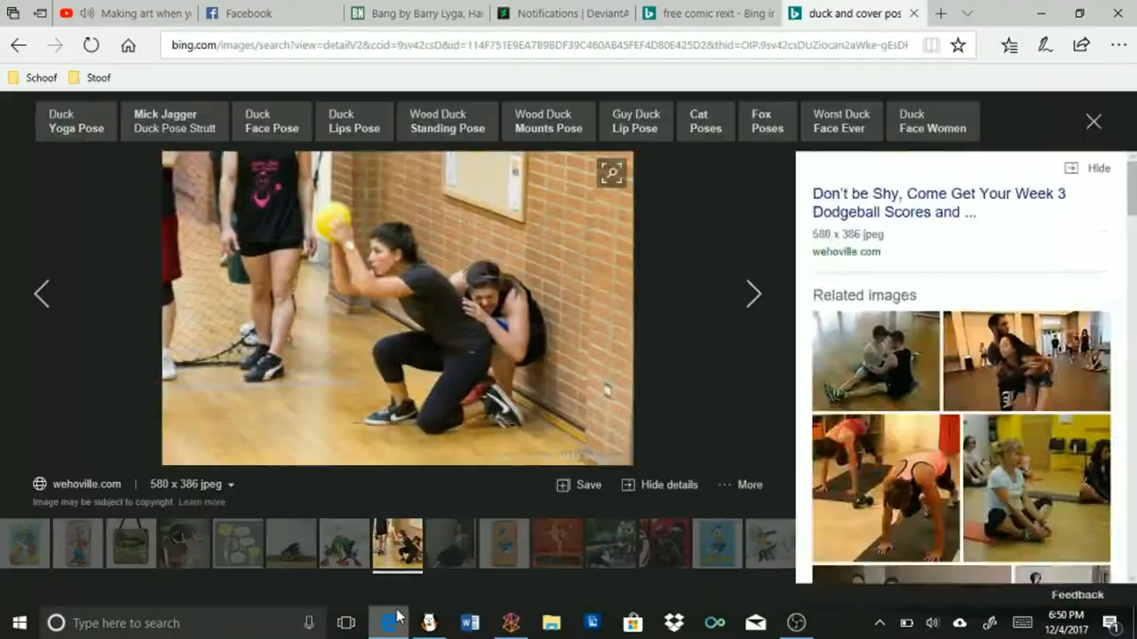
pyautogui.click(397, 544)
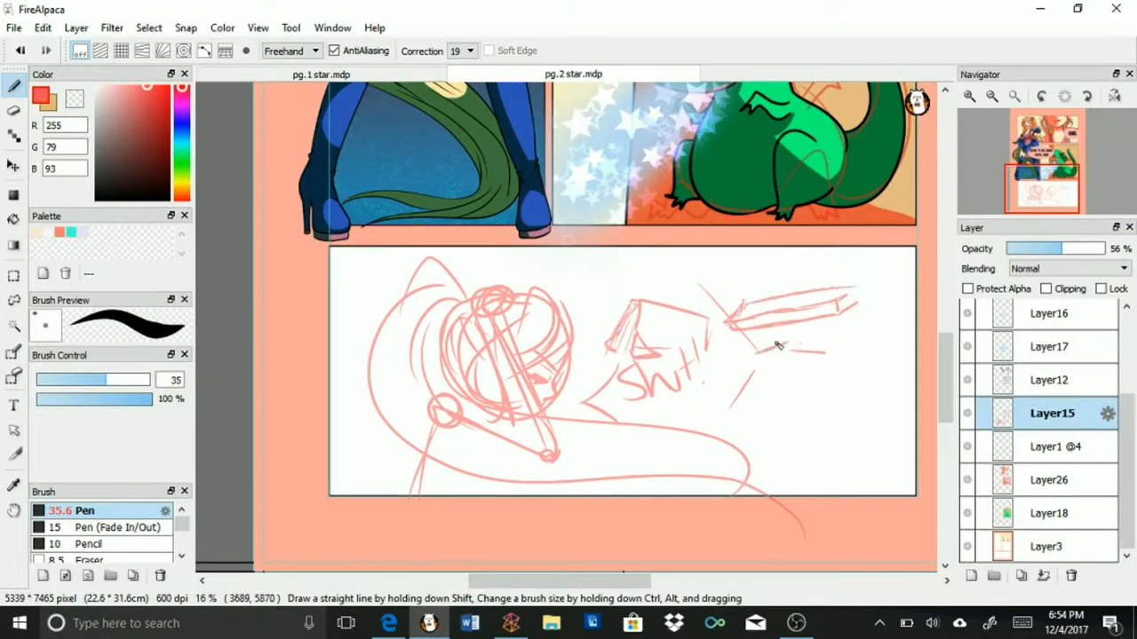
# - Trace the girl's hair bow, head and folded arms in black on a new layer
pyautogui.click(388, 623)
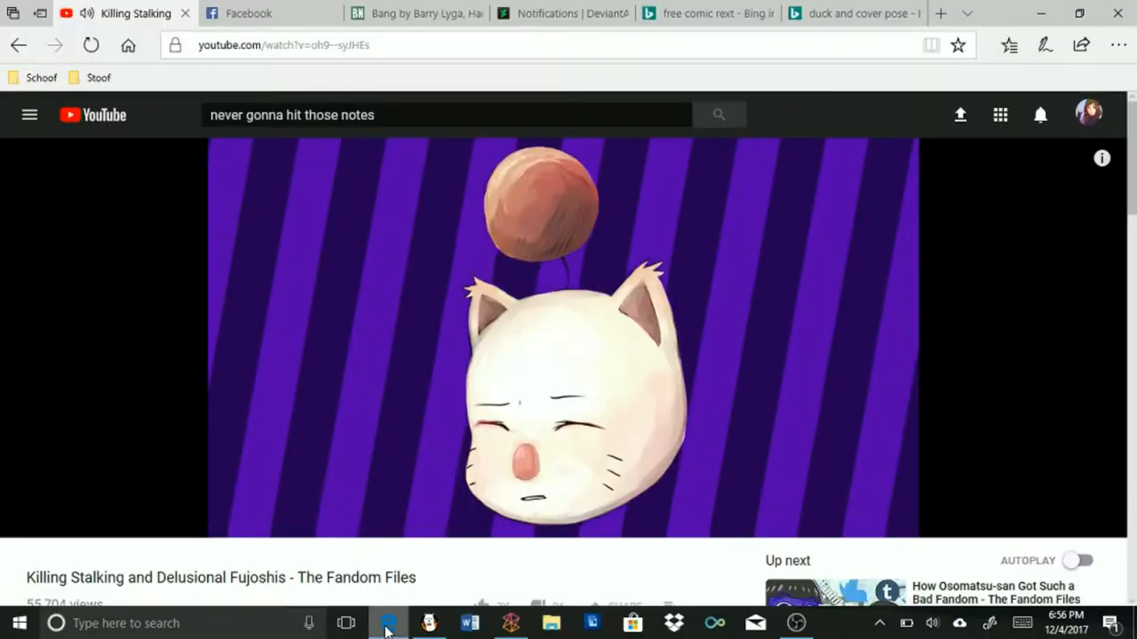
pyautogui.click(429, 622)
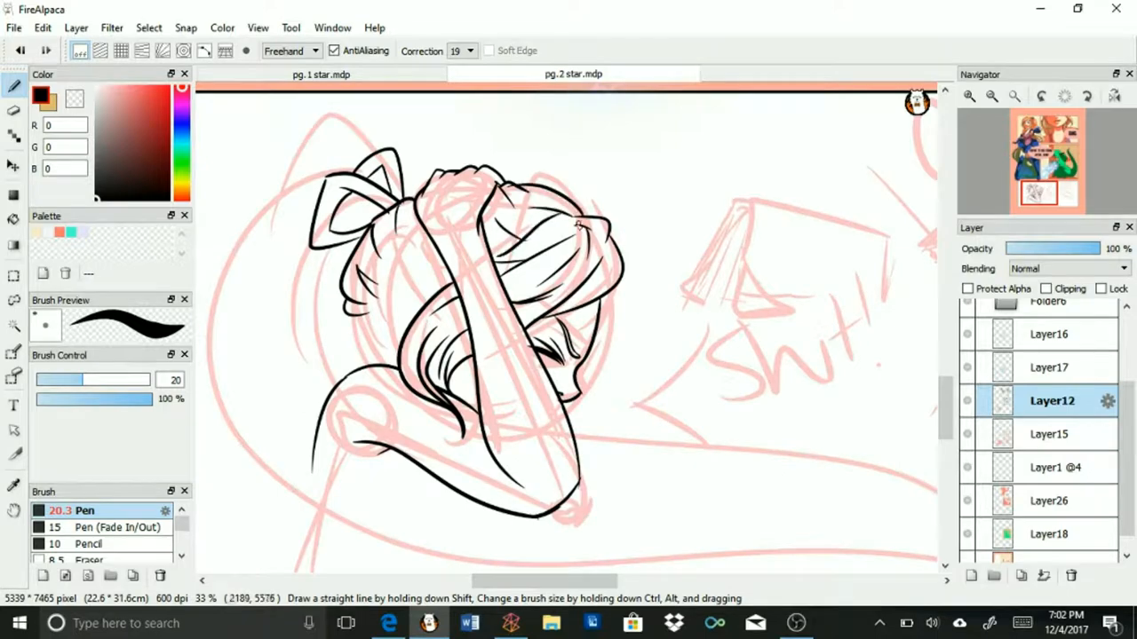
# - Ink the books in black and the shelf edges in grey on Layer27
pyautogui.click(389, 623)
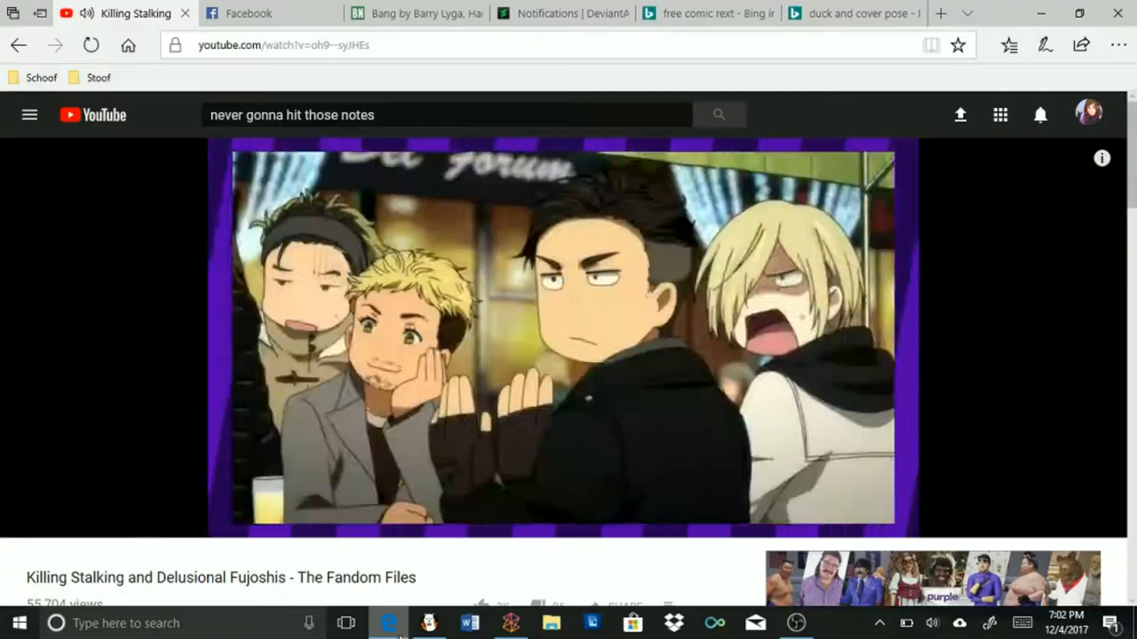
pyautogui.click(429, 622)
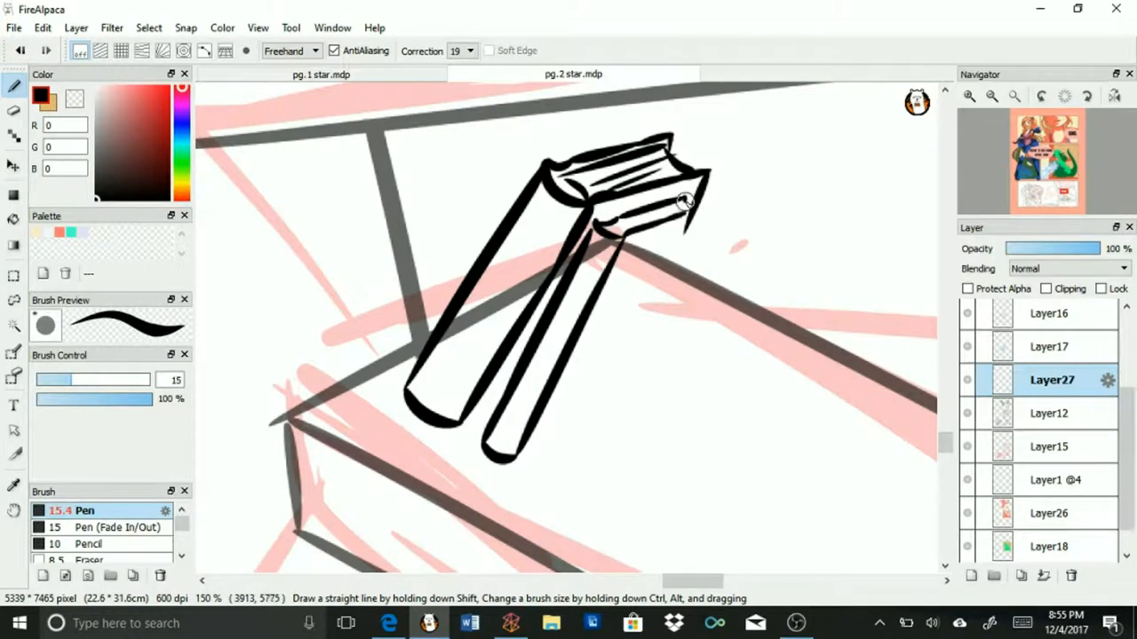
# - Letter CRASH!, draw a pink speech bubble, and begin entering its text
pyautogui.click(389, 623)
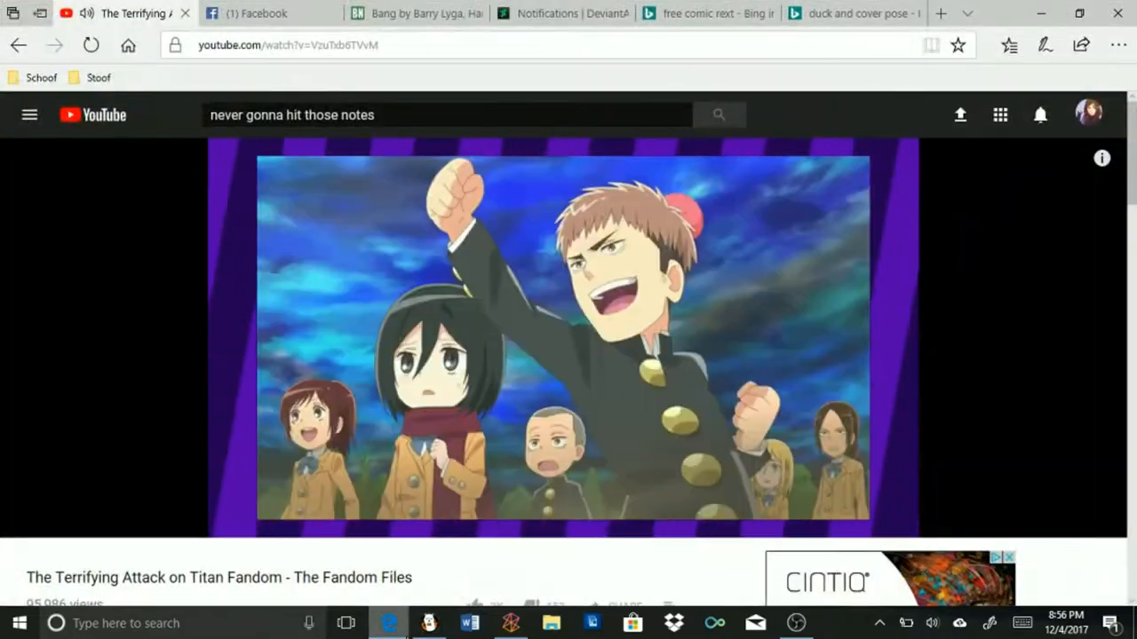
pyautogui.click(429, 622)
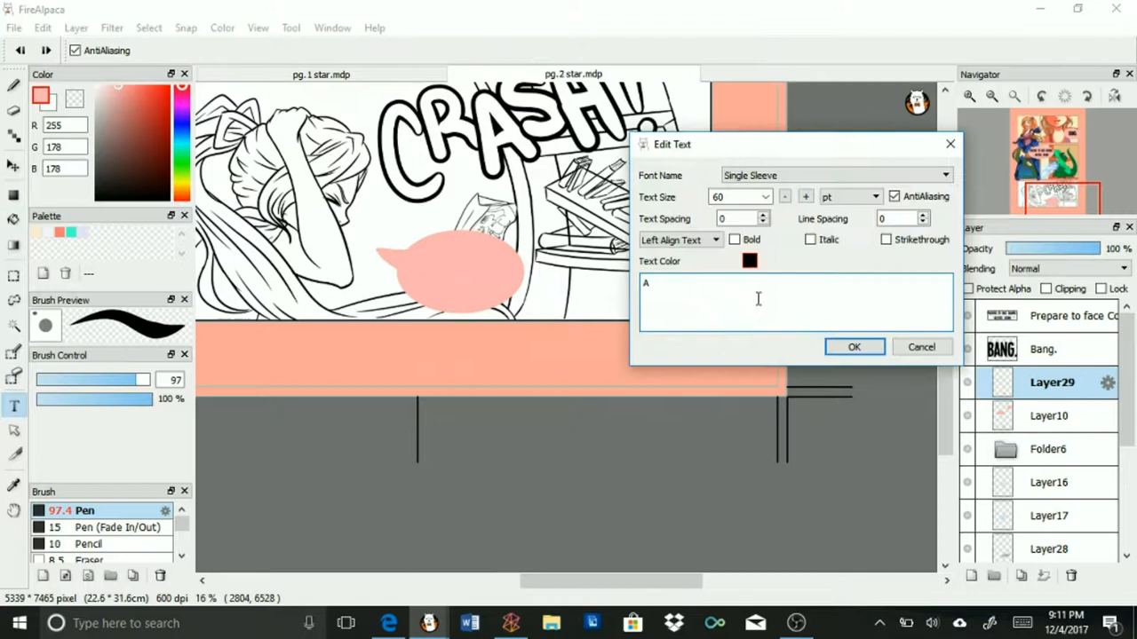
# - Confirm the 'AH SHIT' bubble text, then fill the girl's hair yellow and top purple
pyautogui.click(785, 201)
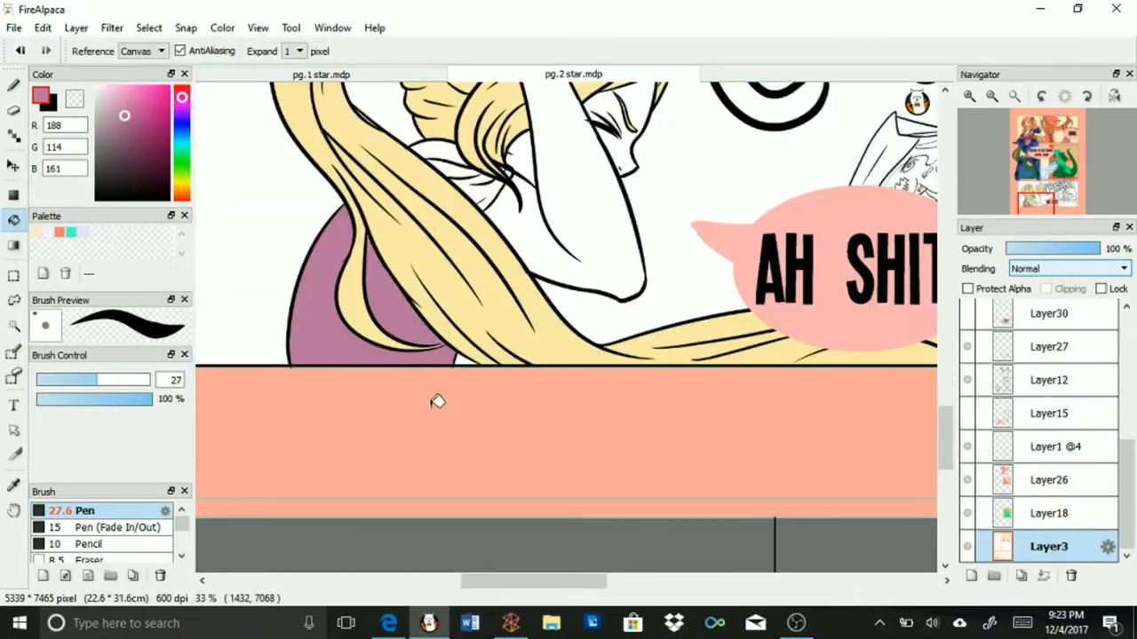
# - Fill the girl's hair ribbon with blue
pyautogui.click(972, 576)
pyautogui.write('Ah crap!')
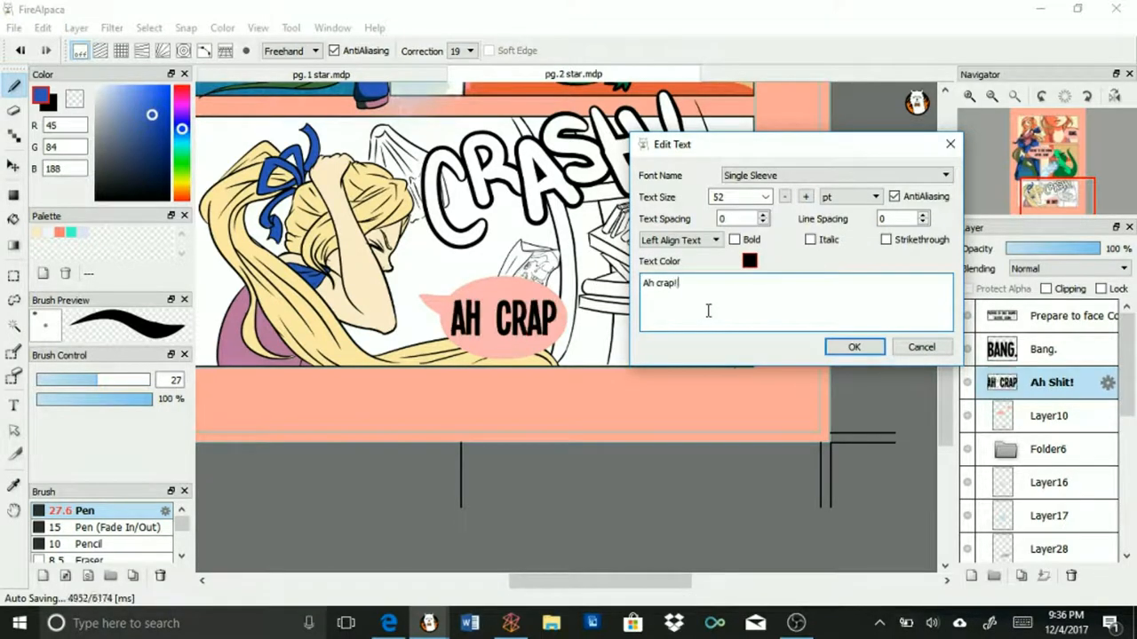
# - Shade the girl's hair, face and arms orange on a Multiply layer, then return to the video
pyautogui.click(854, 346)
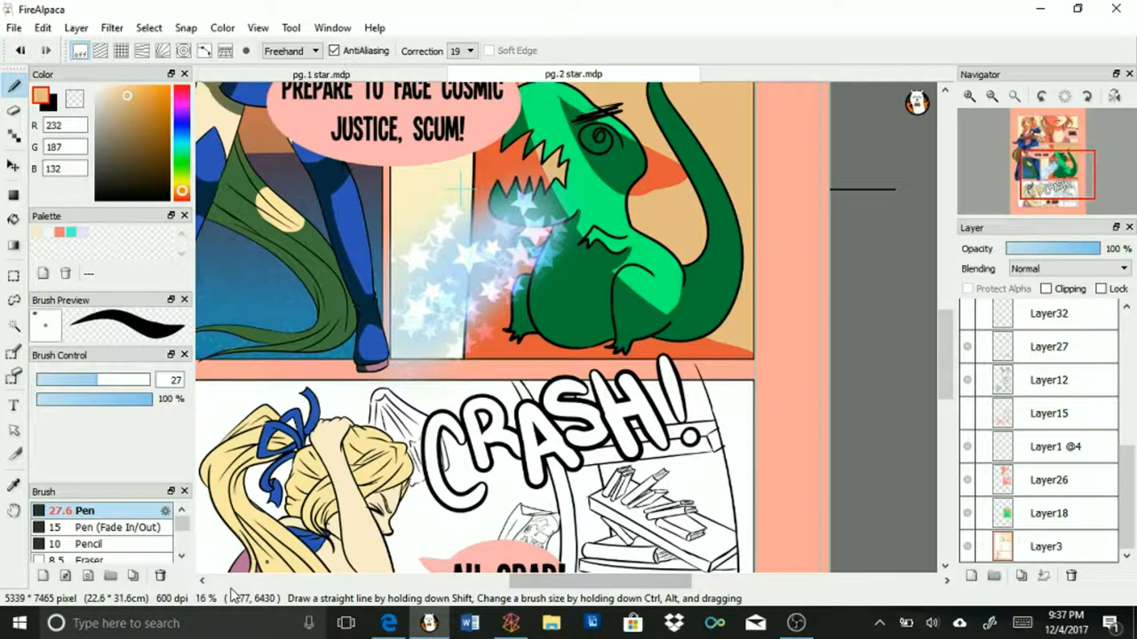
pyautogui.doubleClick(1048, 313)
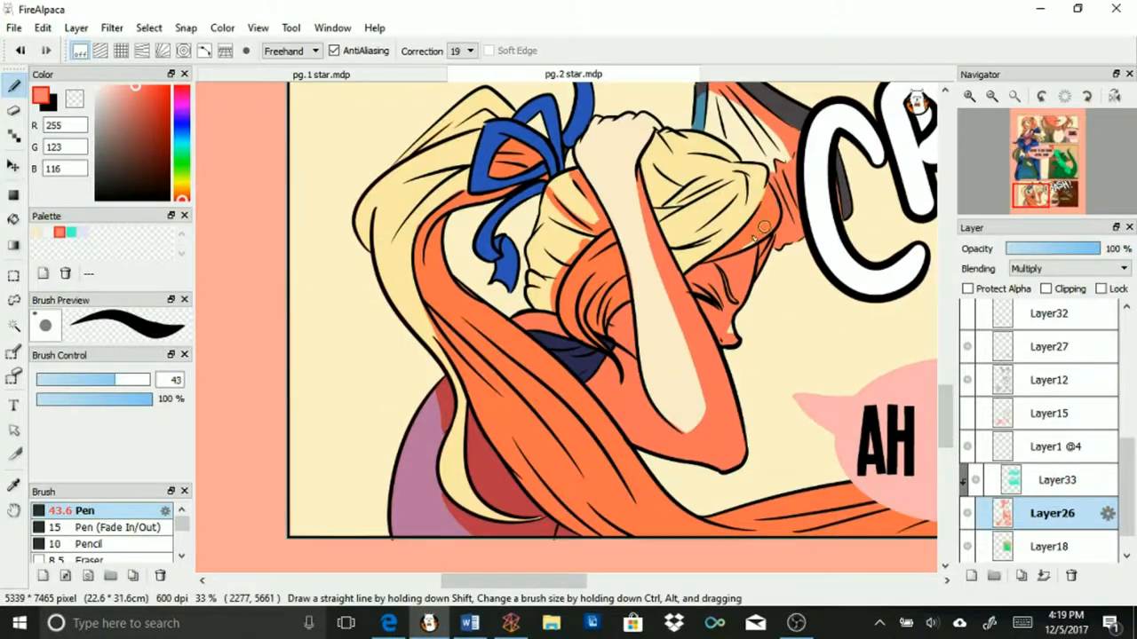
pyautogui.click(389, 622)
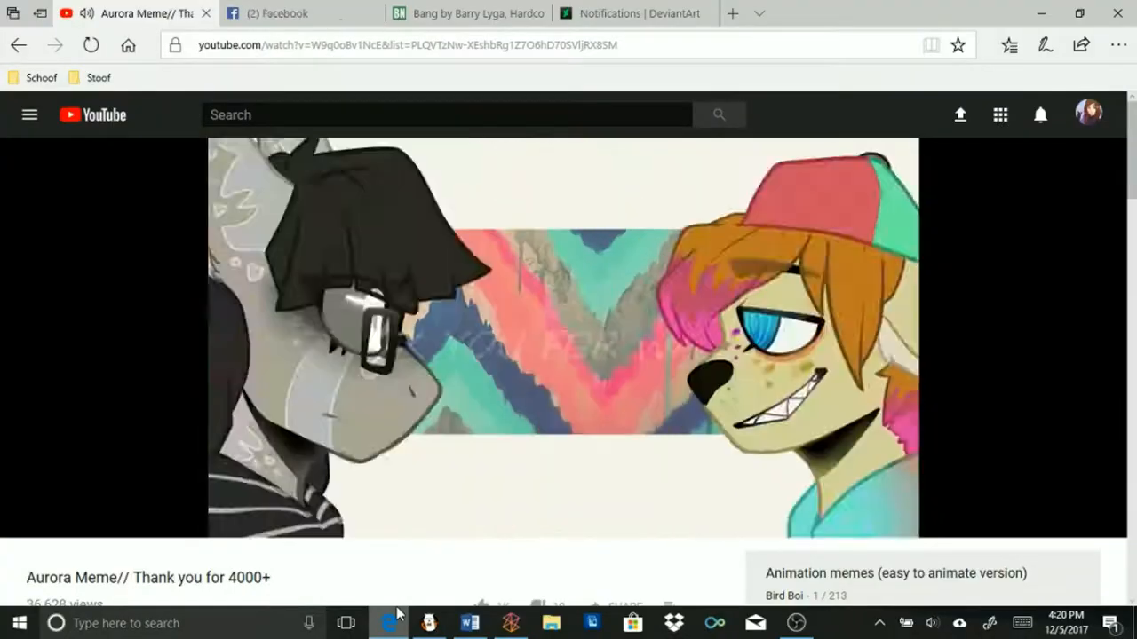